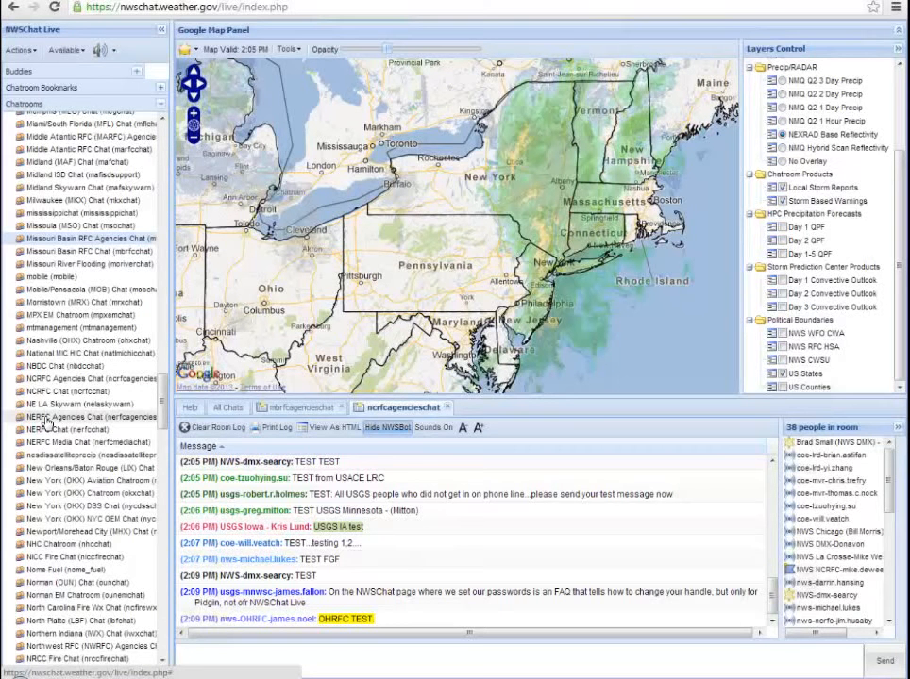
Give the NERFC Agencies Chat join form a chat handle prefixed with 'NWS-'
left_click(90, 417)
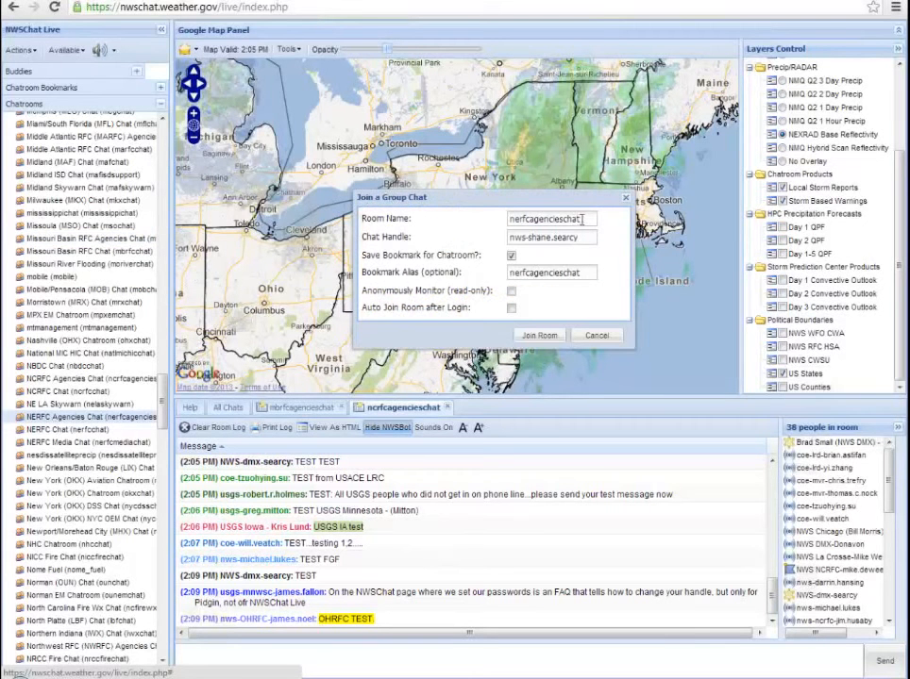
triple_click(551, 218)
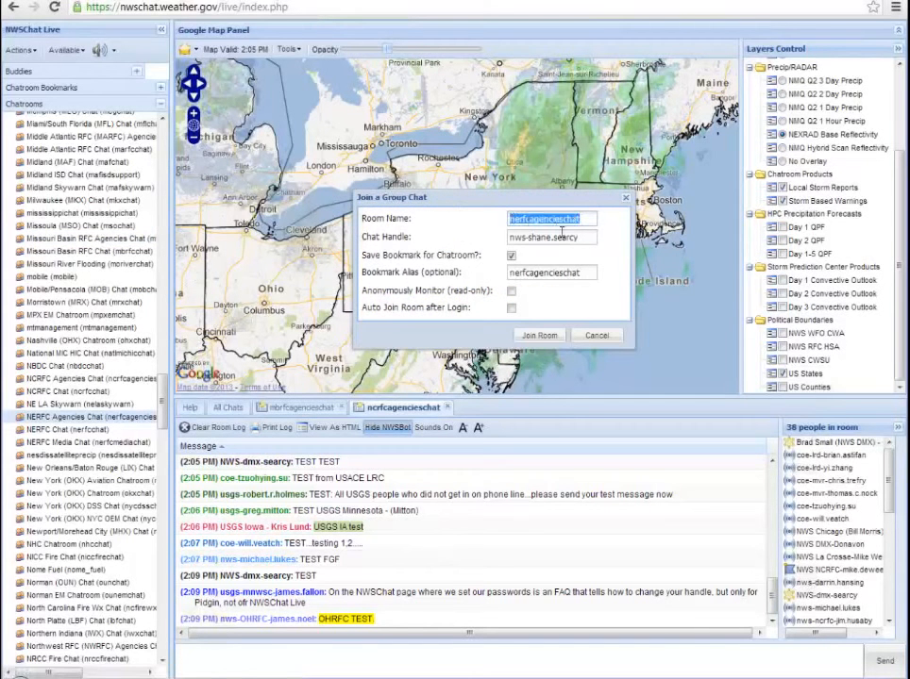
left_click(551, 238)
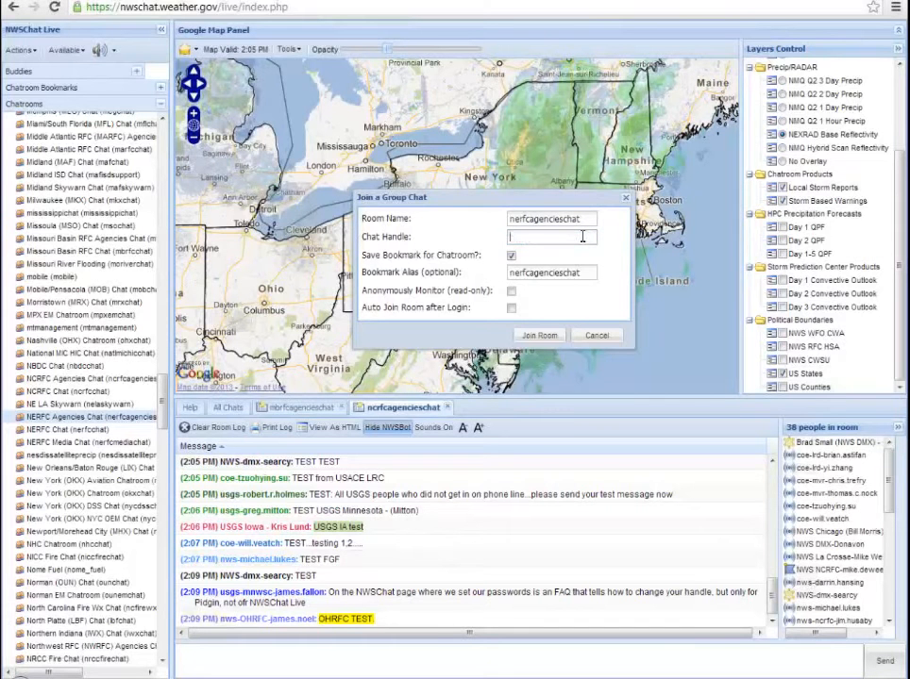
type("NWS-dmx-shane")
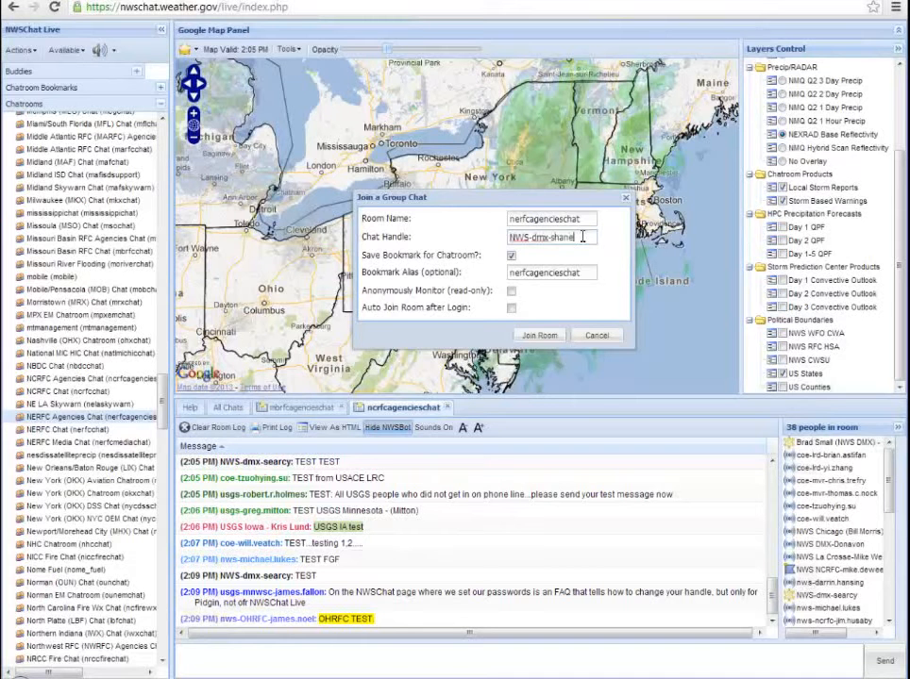
left_click(512, 256)
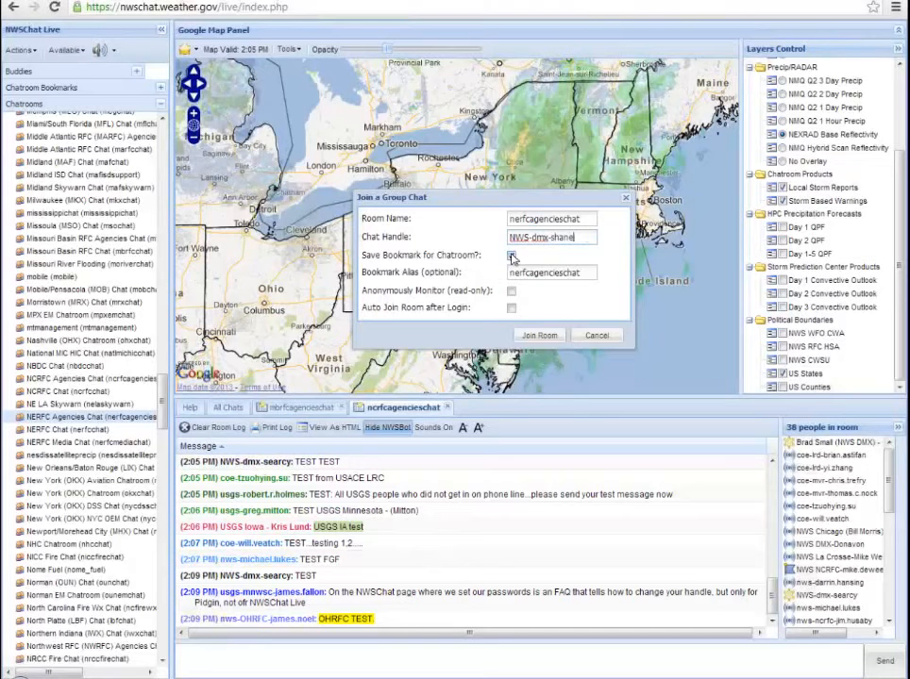
Keep Save Bookmark on with alias NERFC Agencies Chat, enable Auto Join, and join the room
left_click(511, 257)
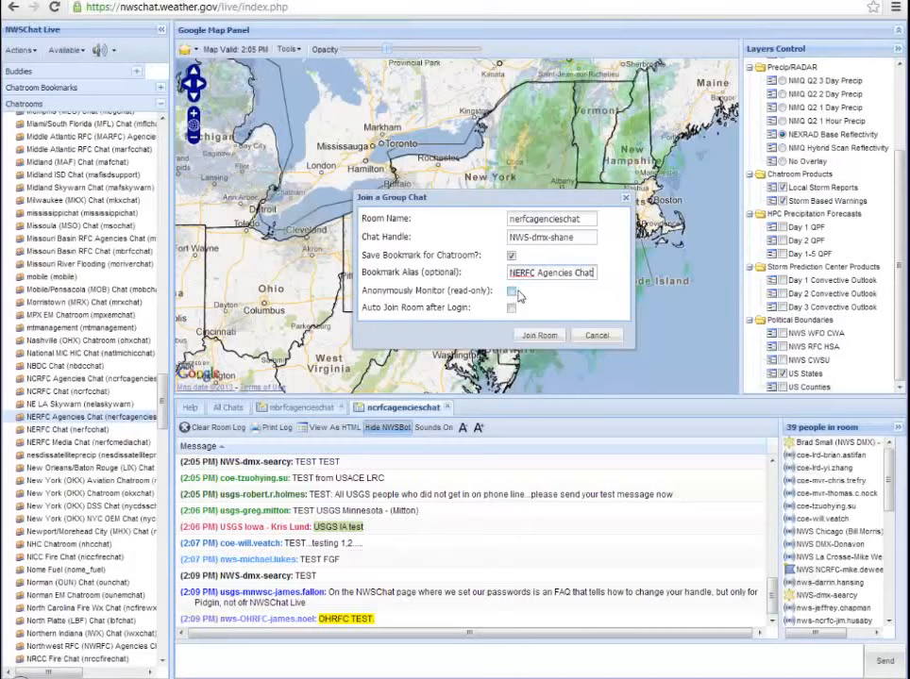
left_click(513, 290)
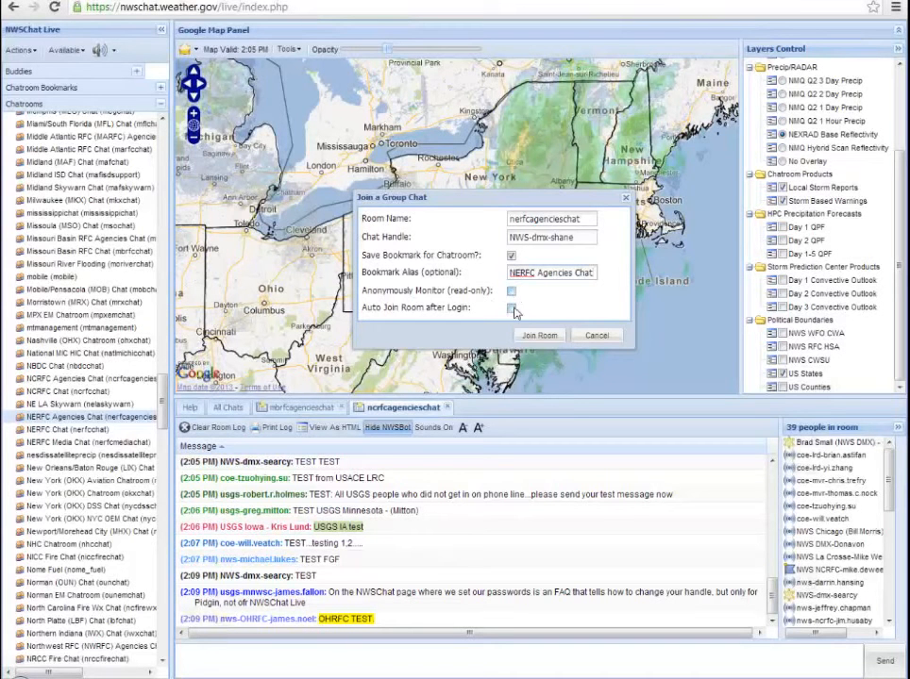
left_click(512, 309)
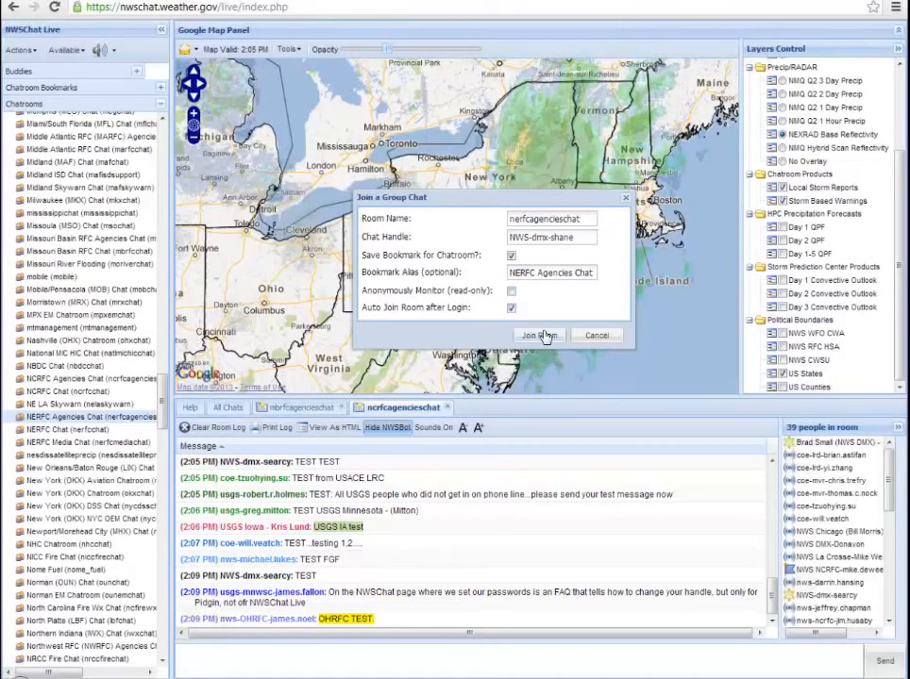
Join NERFC Agencies Chat and view its river forecast messages and occupant list
left_click(540, 336)
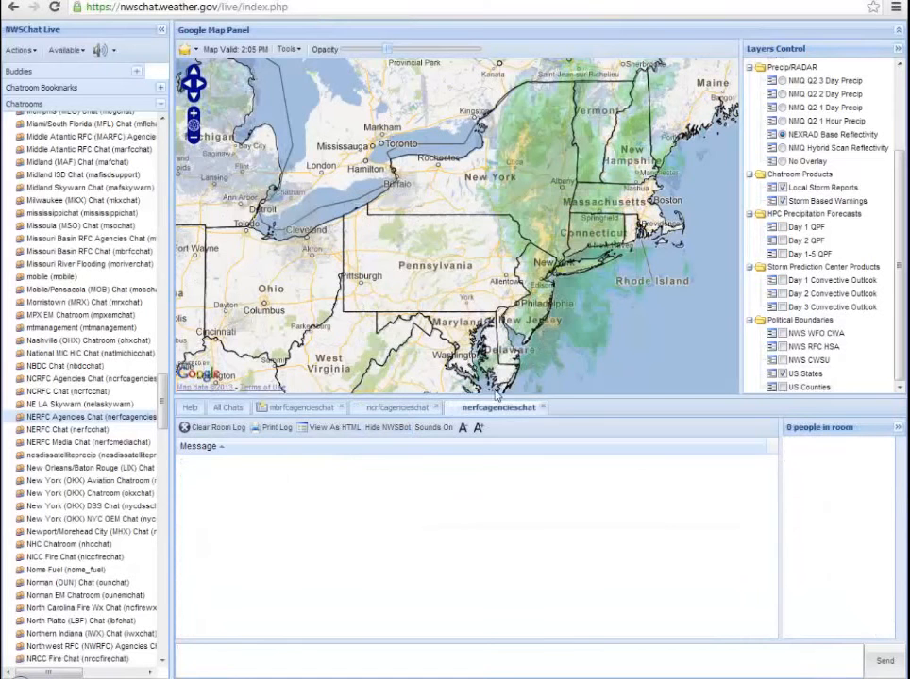
left_click(495, 408)
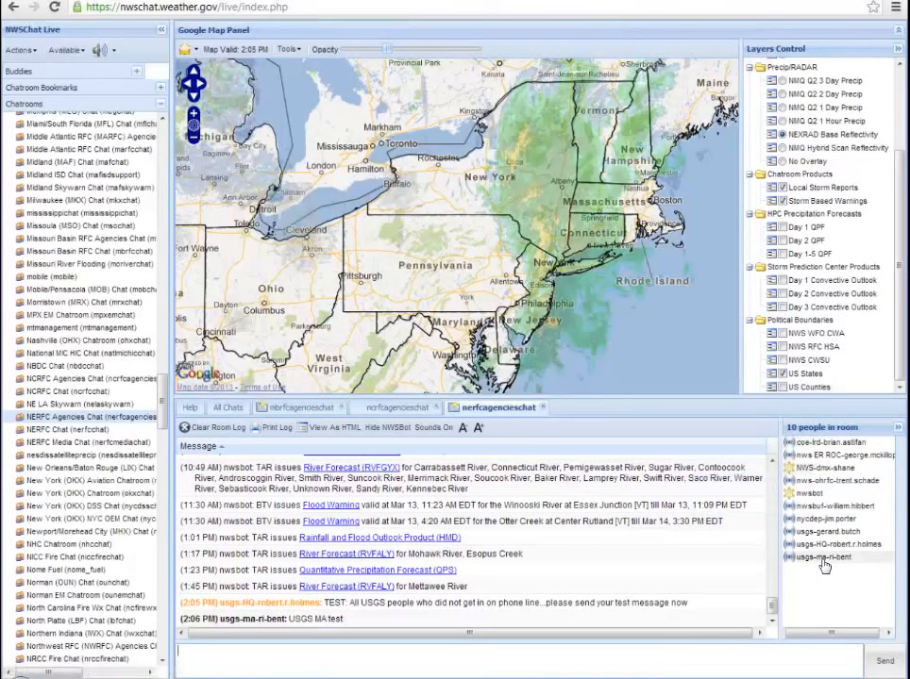
mouse_move(821, 482)
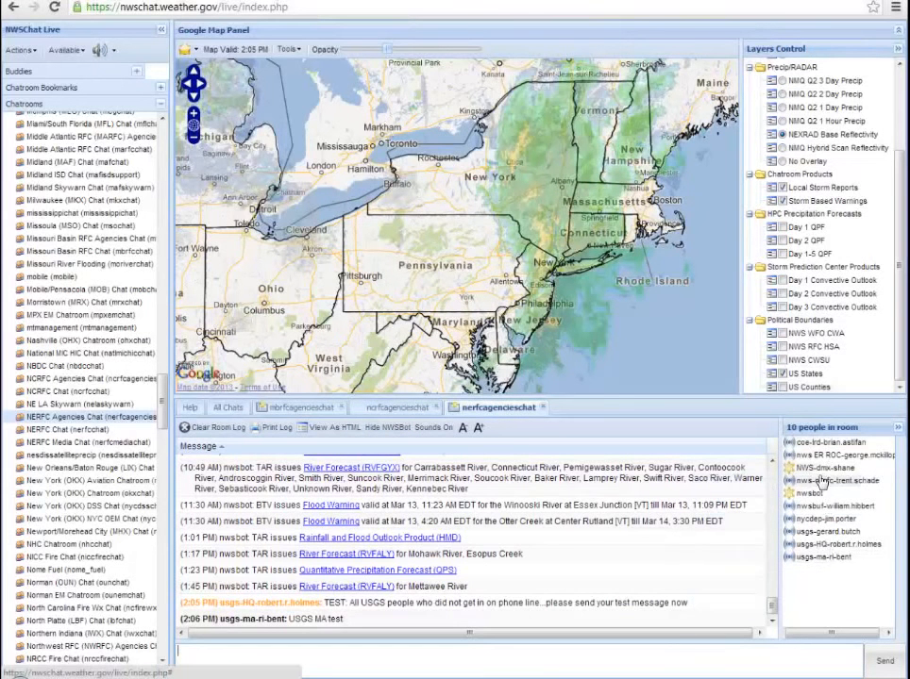
mouse_move(825, 468)
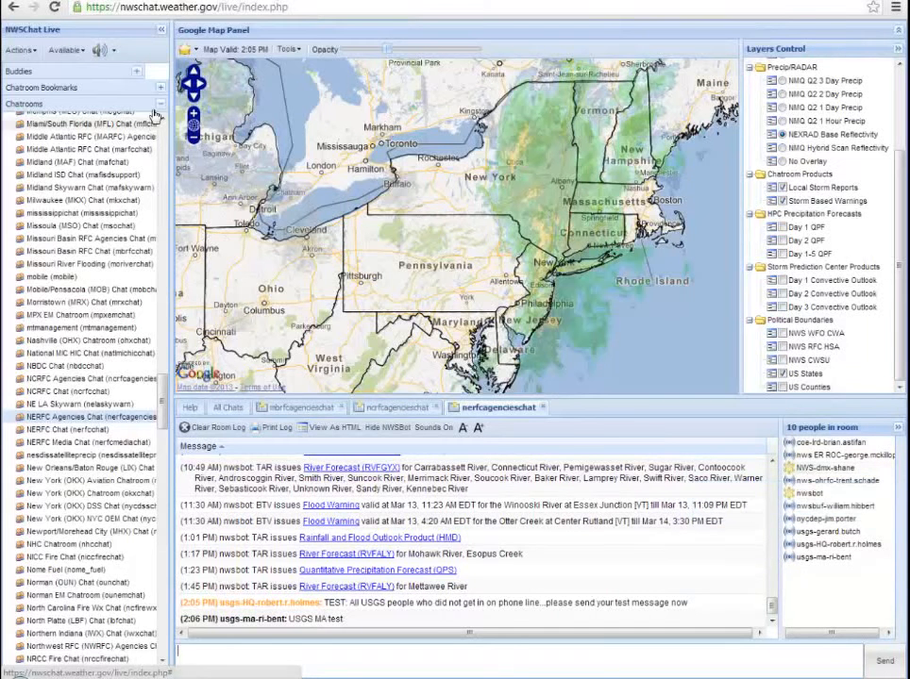
Collapse the Chatrooms list and show Chatroom Bookmarks, including NERFC Agencies Chat
left_click(23, 104)
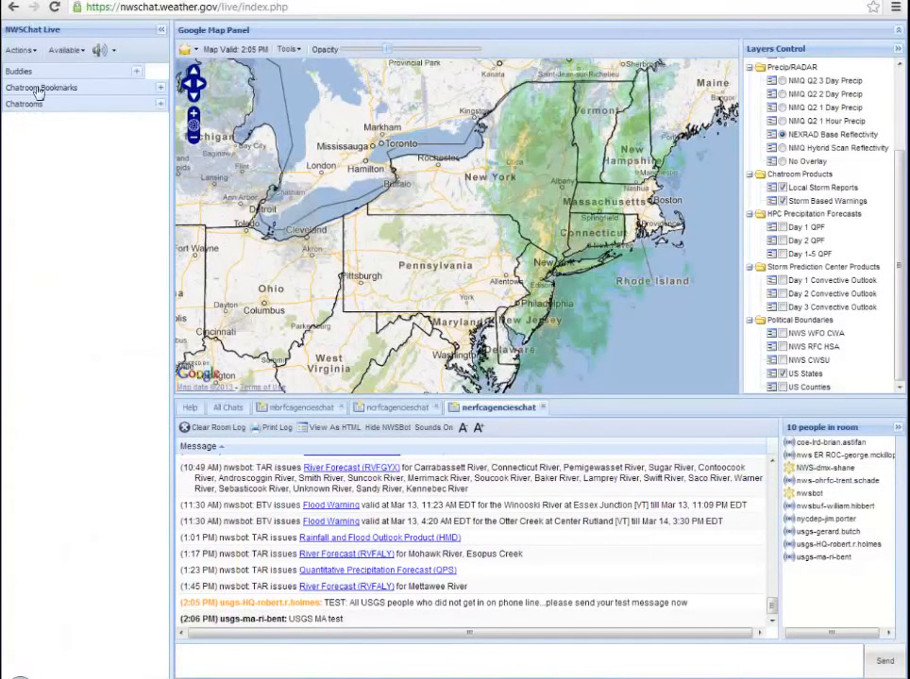
left_click(42, 87)
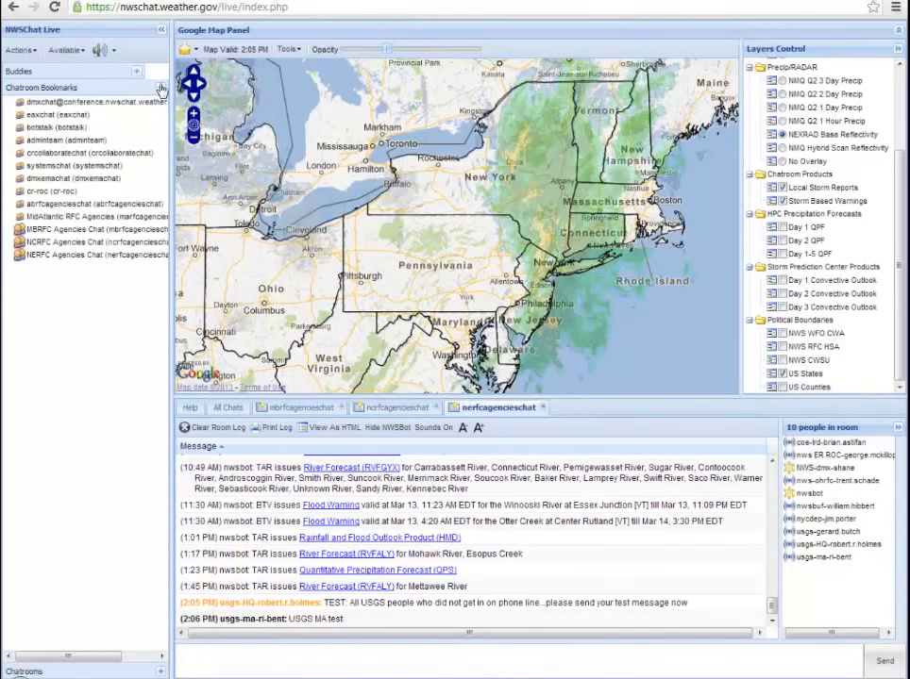
mouse_move(23, 261)
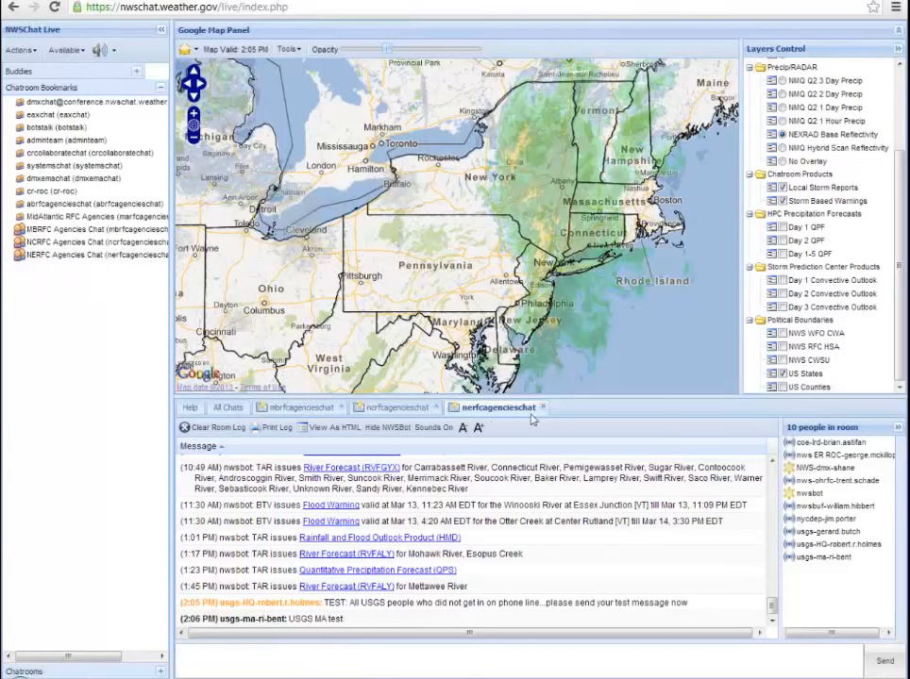
mouse_move(498, 423)
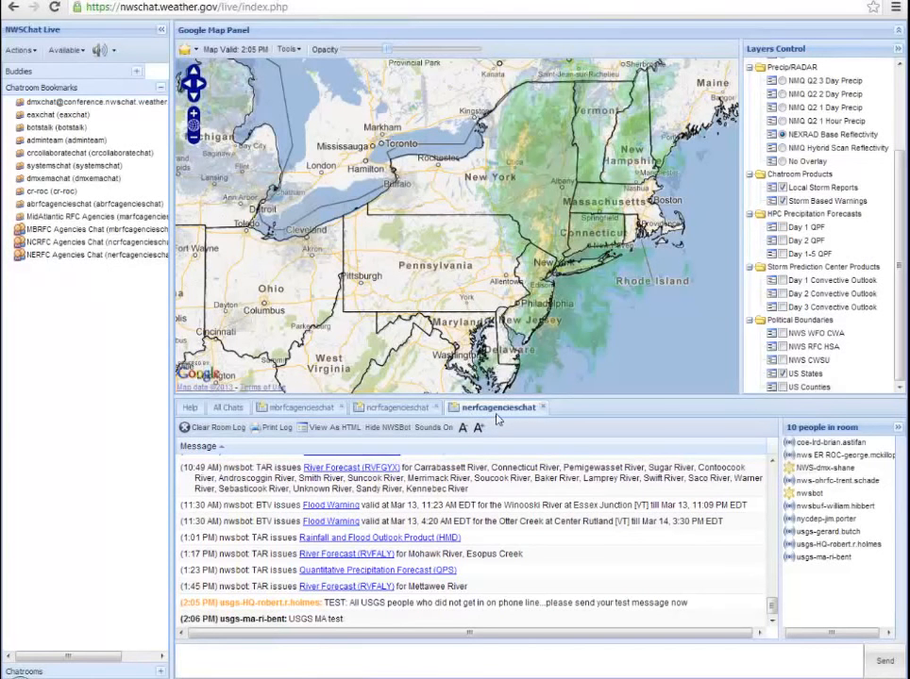
mouse_move(28, 260)
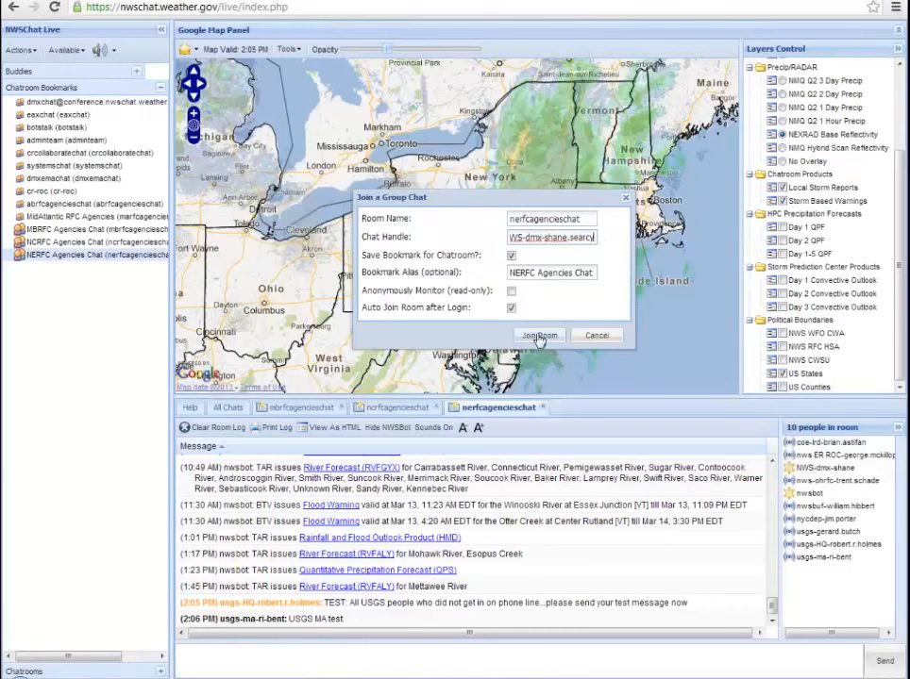
Rejoin NERFC Agencies Chat from its bookmark under the longer updated handle
left_click(540, 336)
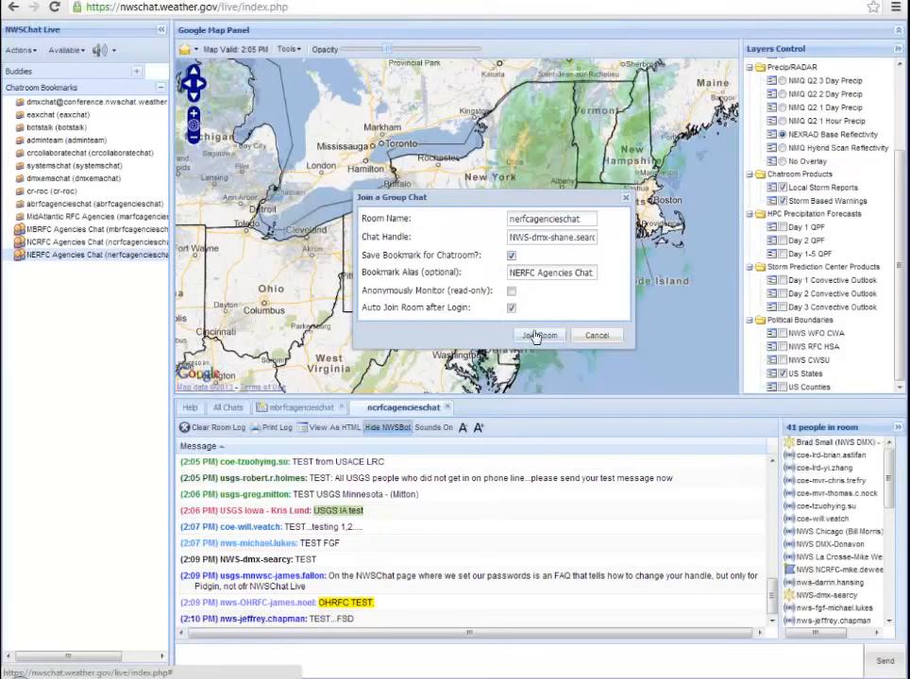
left_click(540, 336)
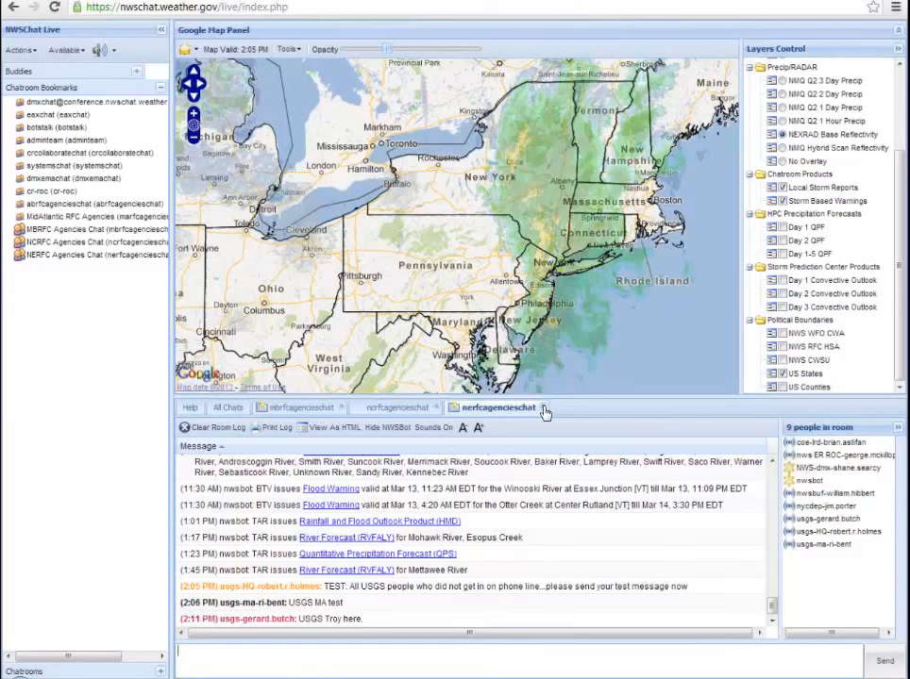
Rejoin from the NERFC bookmark so the updated NWS- handle shows in the people list
left_click(396, 407)
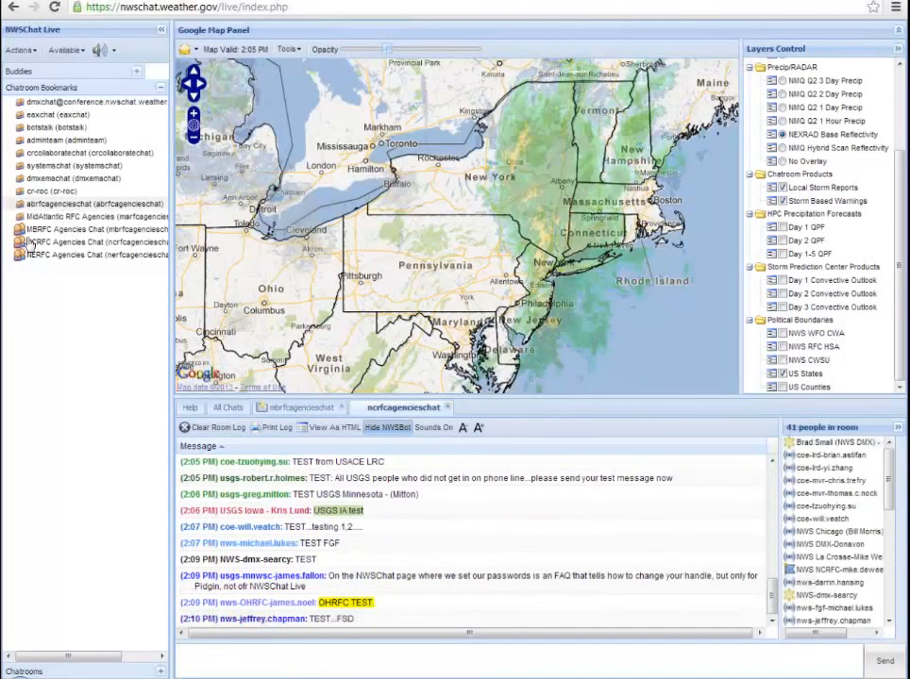
left_click(72, 255)
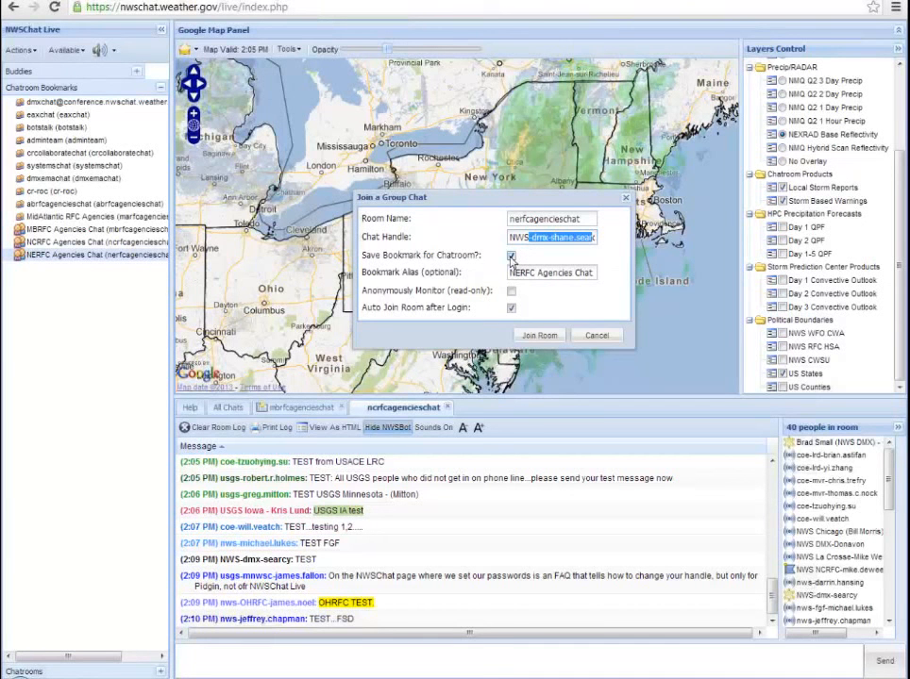
left_click(512, 255)
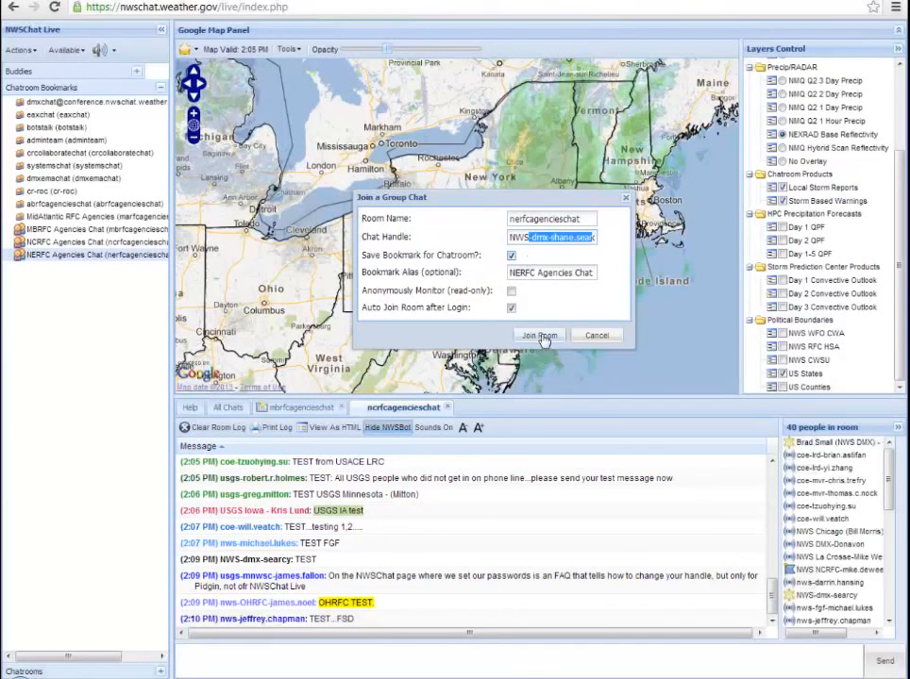
left_click(540, 336)
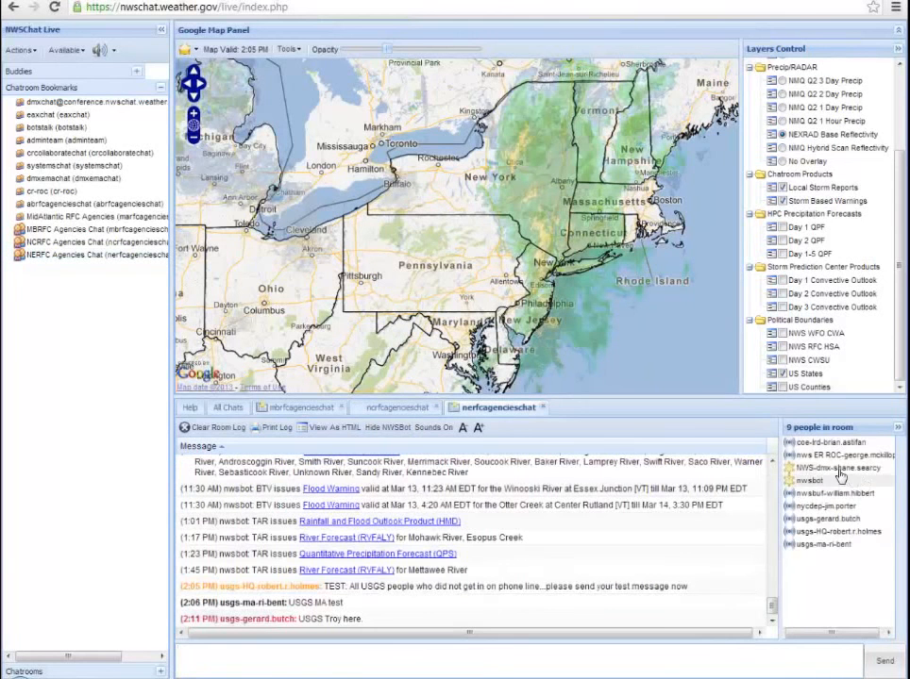
mouse_move(840, 468)
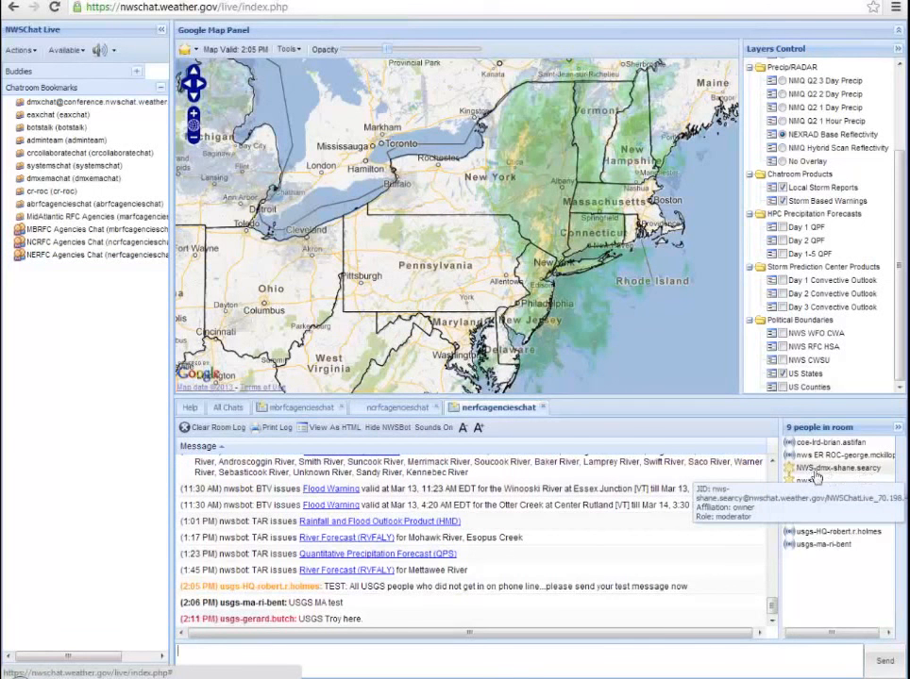